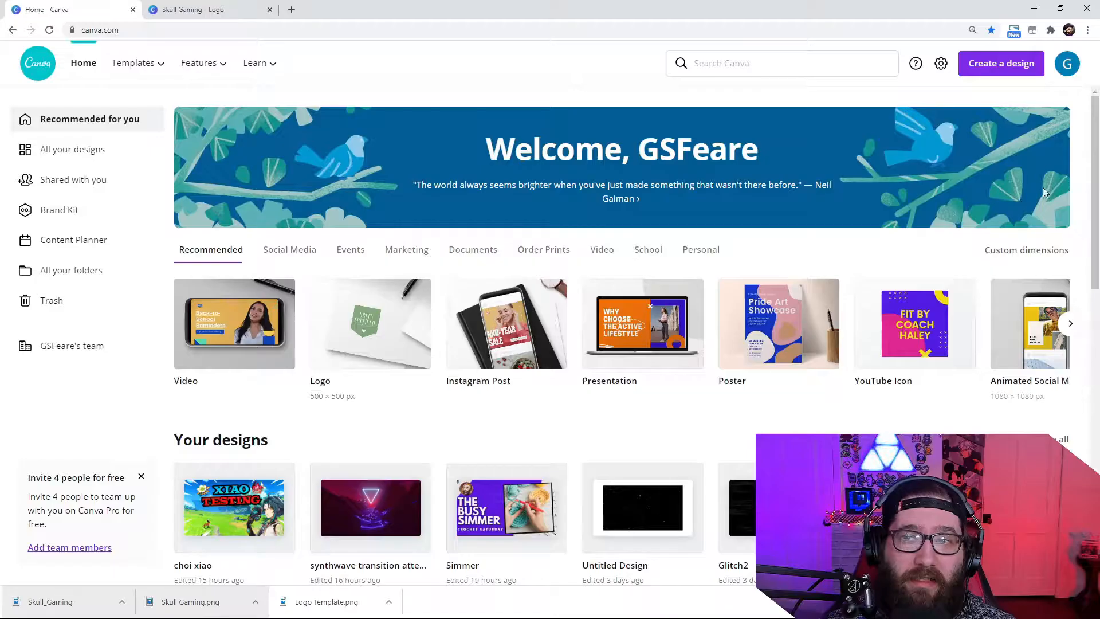
pyautogui.moveTo(912, 211)
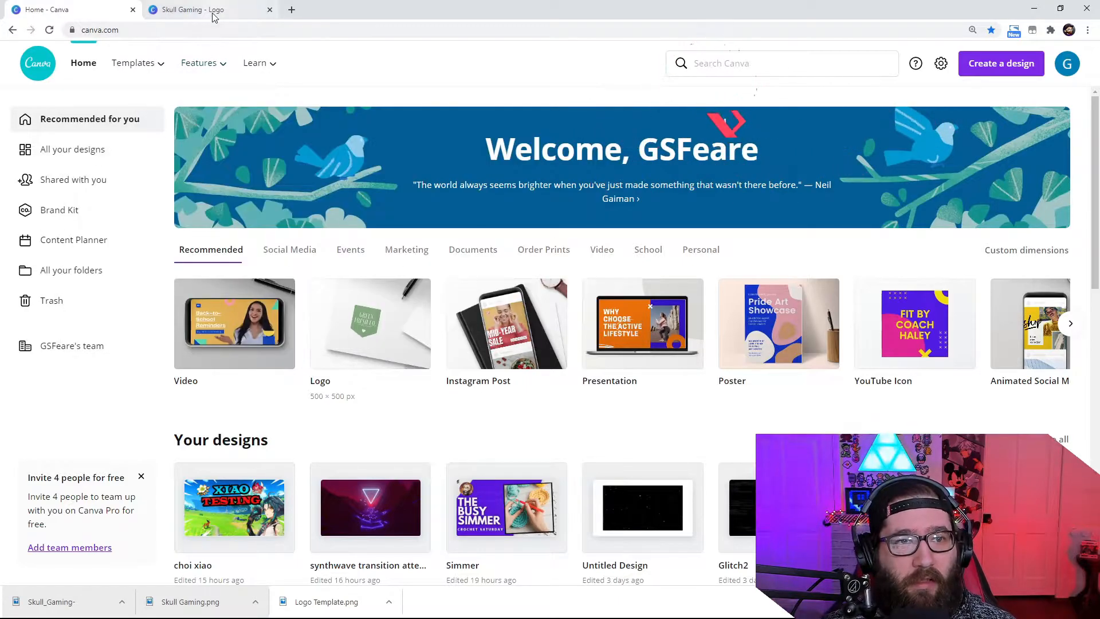
# Switch to the Skull Gaming logo design and focus its blank second page
pyautogui.click(204, 10)
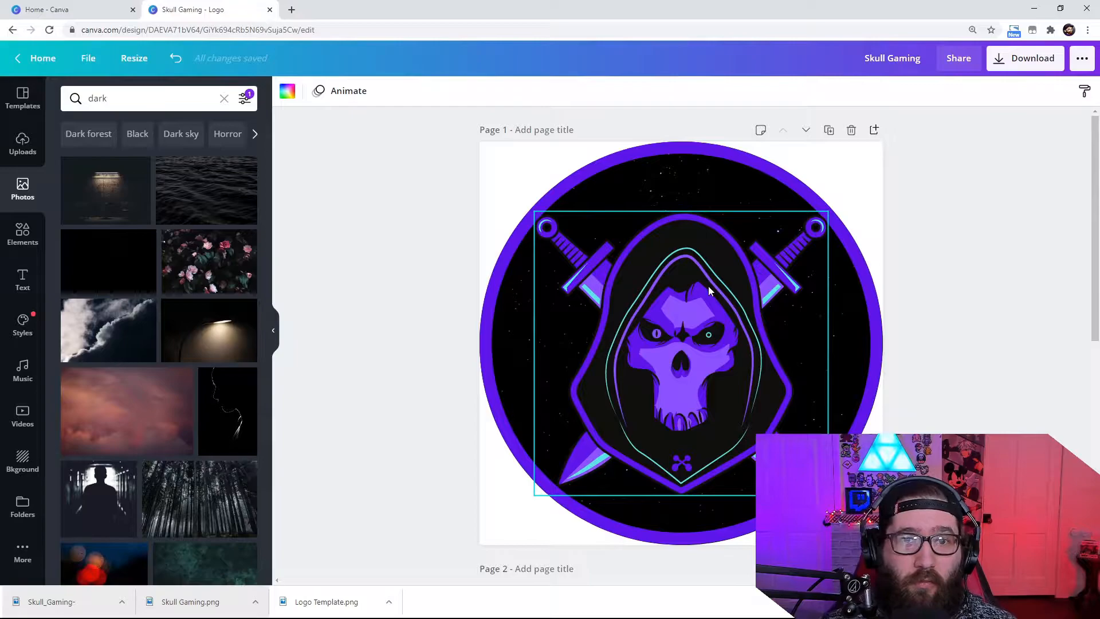
pyautogui.click(938, 316)
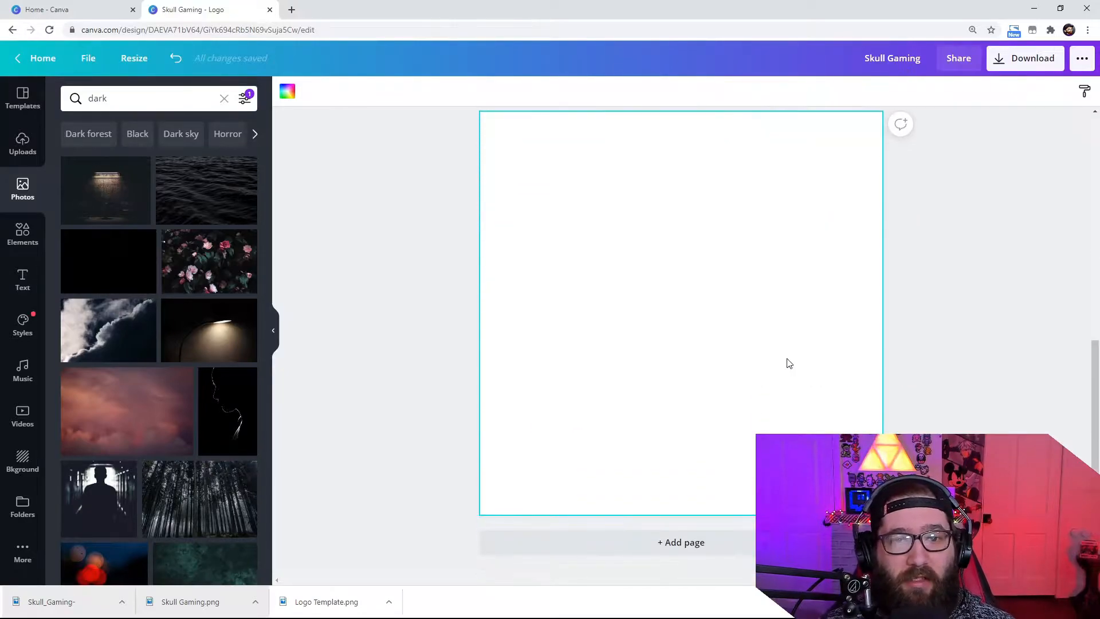
pyautogui.moveTo(786, 353)
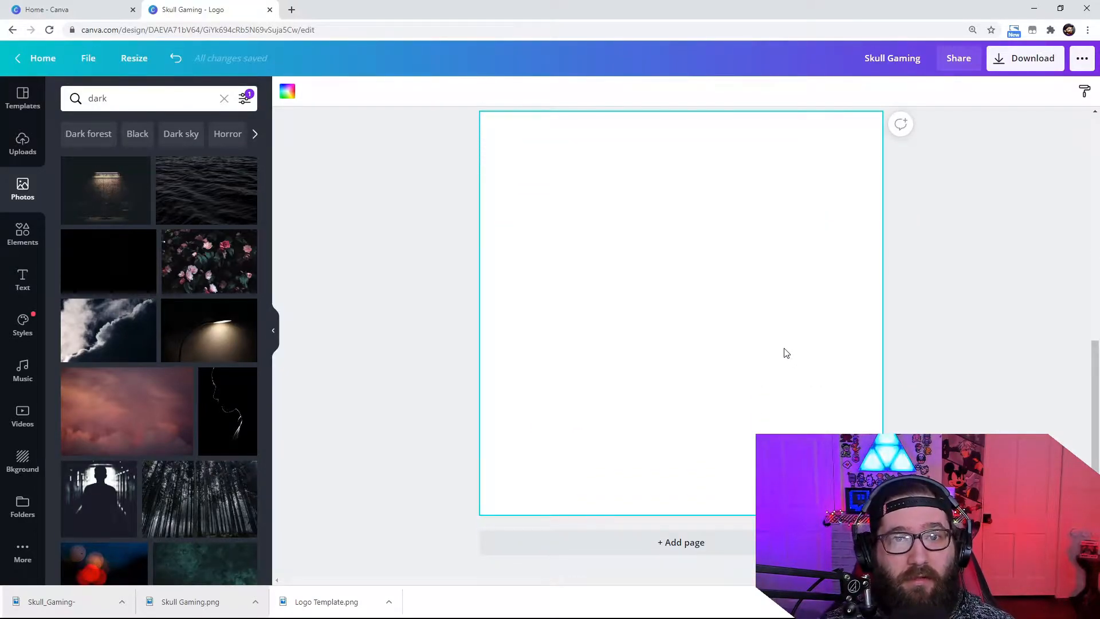
pyautogui.moveTo(22, 242)
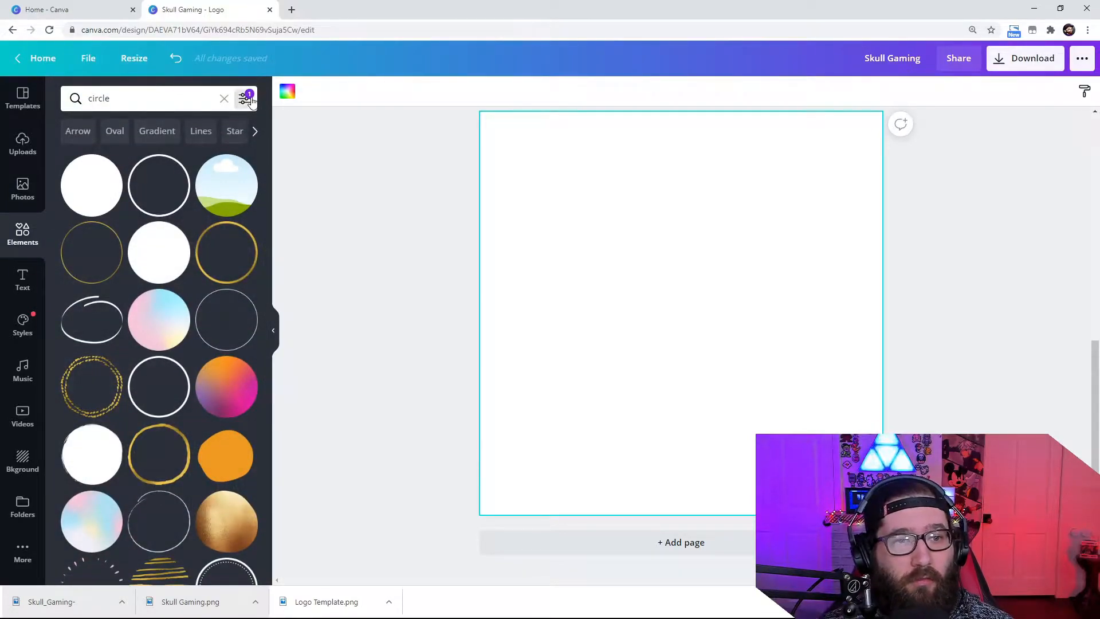
# Search free Elements for 'circle' and add a purple outline ring with a round photo frame inside
pyautogui.click(223, 99)
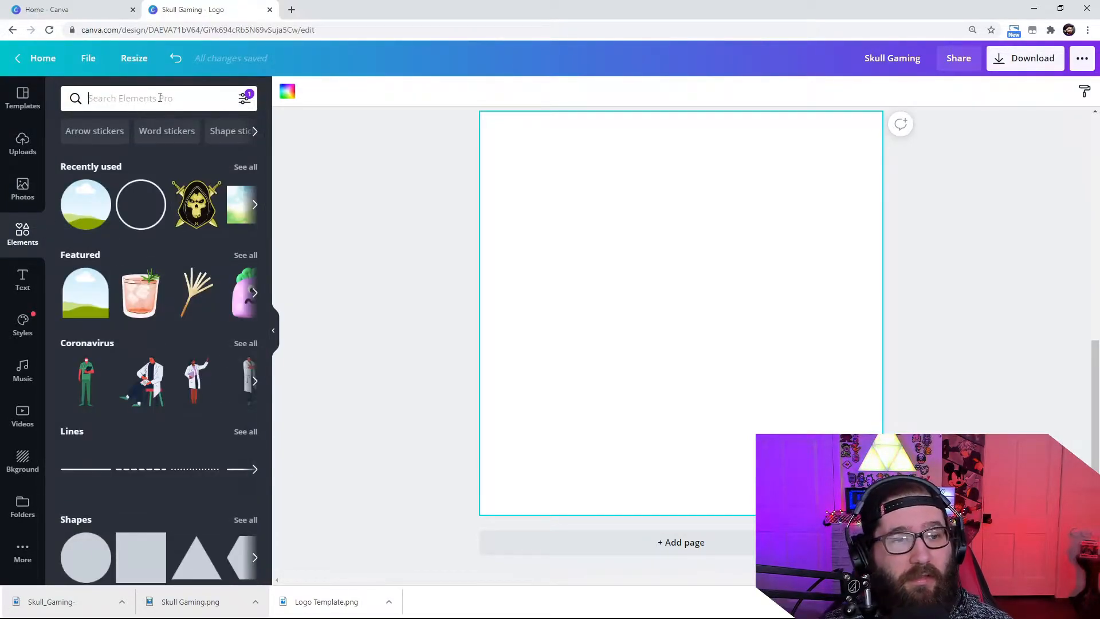
pyautogui.click(245, 97)
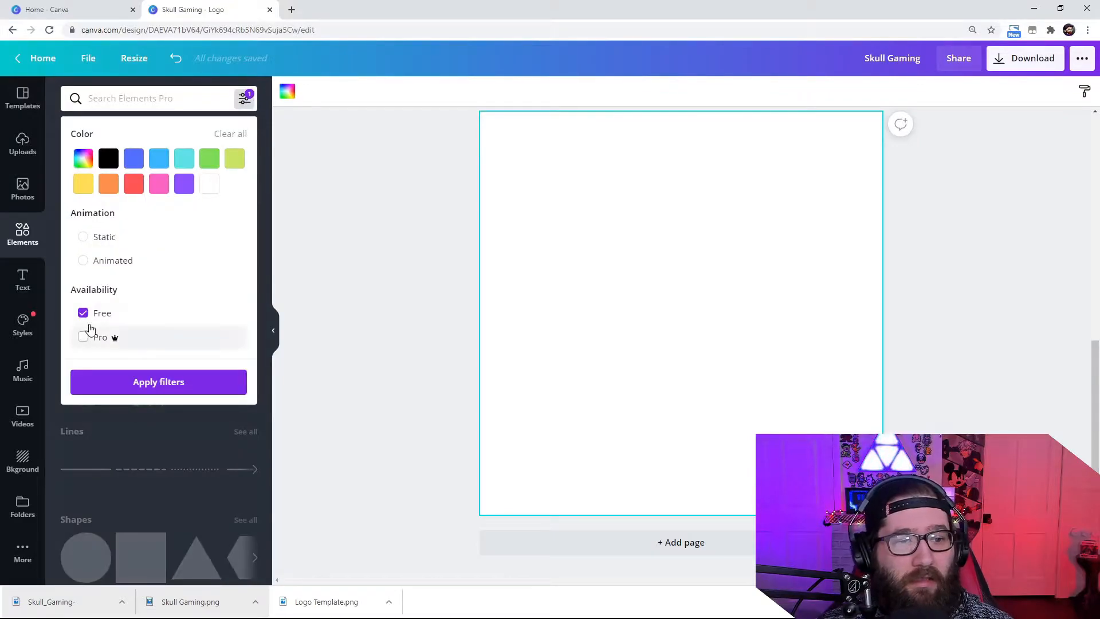
pyautogui.moveTo(163, 345)
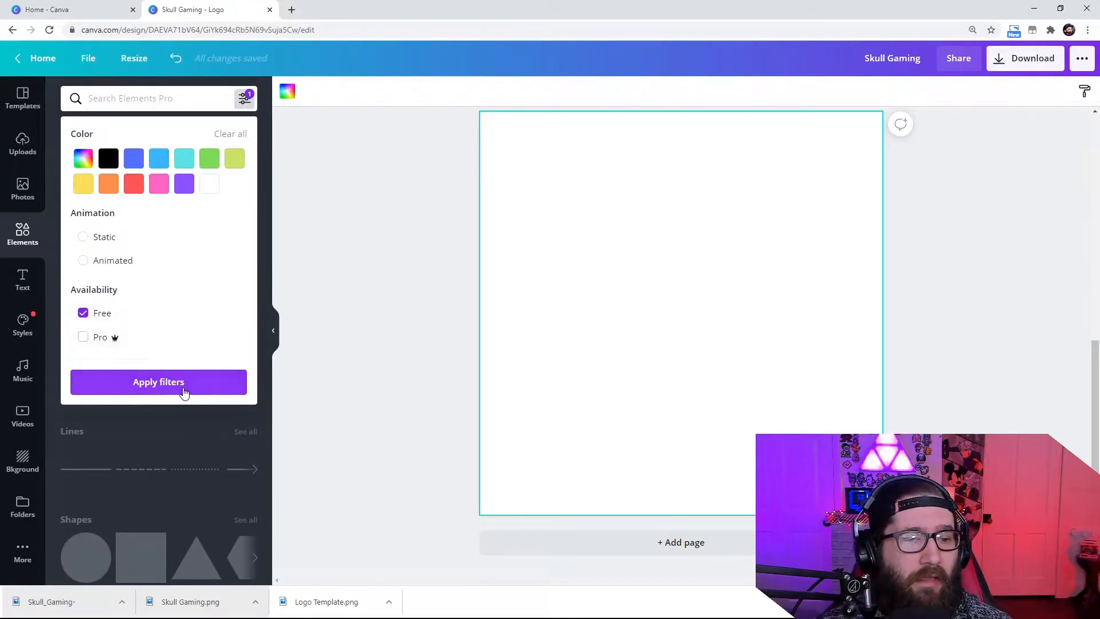
pyautogui.write('circle')
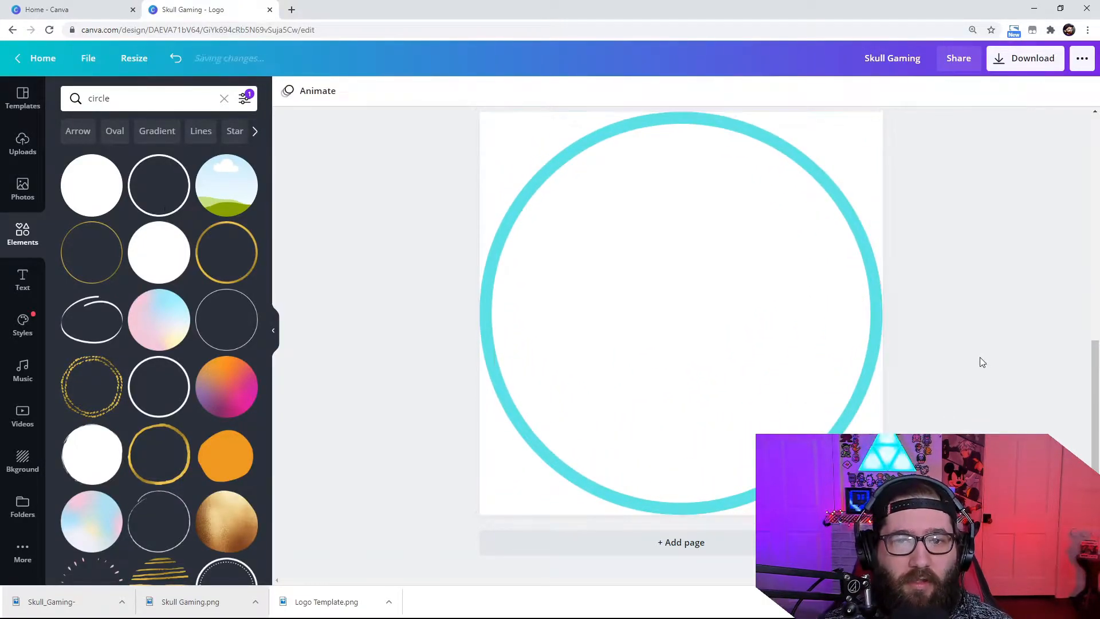
pyautogui.click(287, 92)
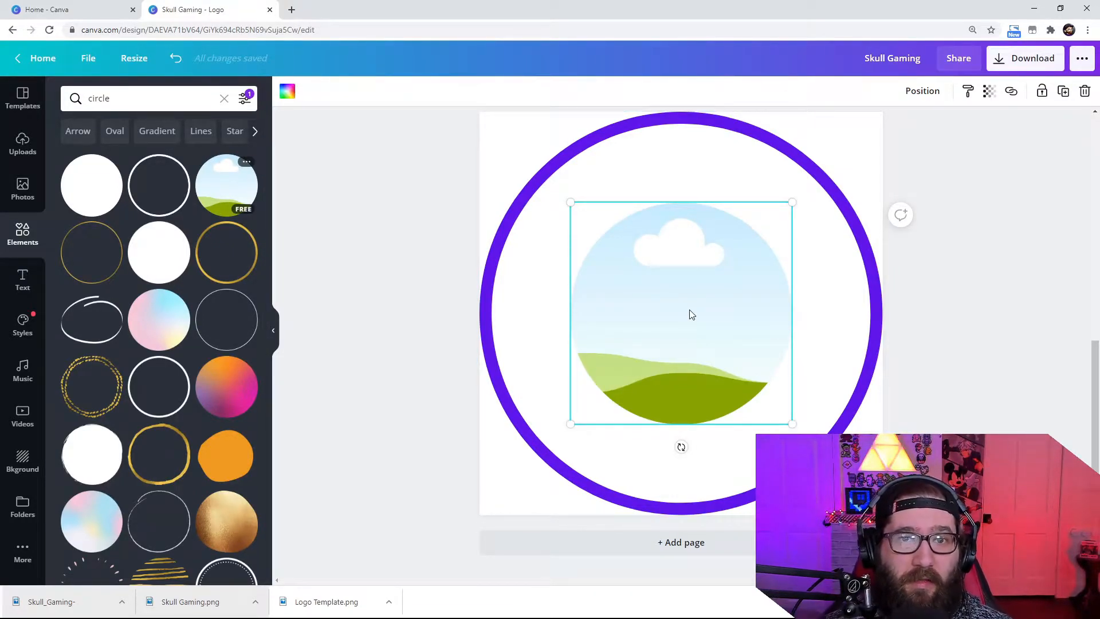
# Search Photos for 'dark', fill the frame with the starry sky photo and send it backward
pyautogui.write('dark')
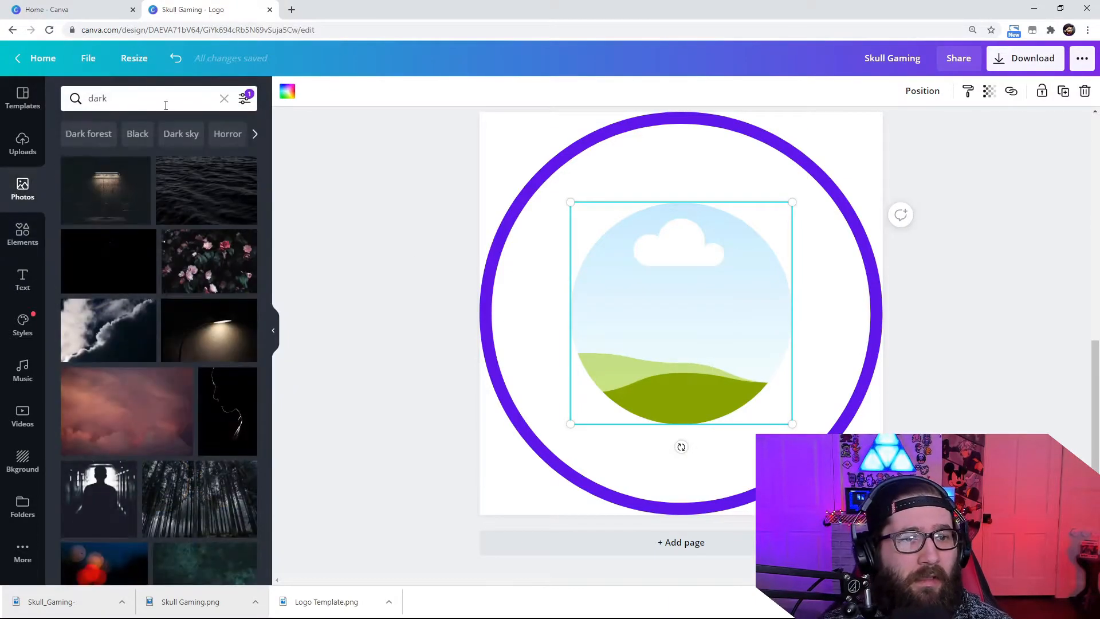
pyautogui.click(223, 98)
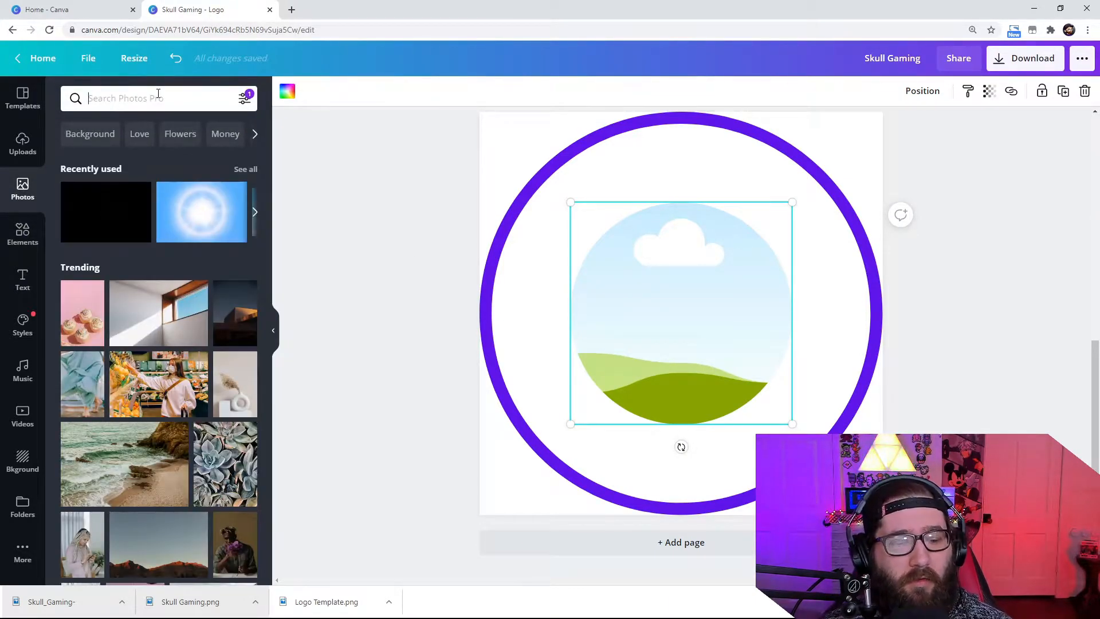
pyautogui.write('dark')
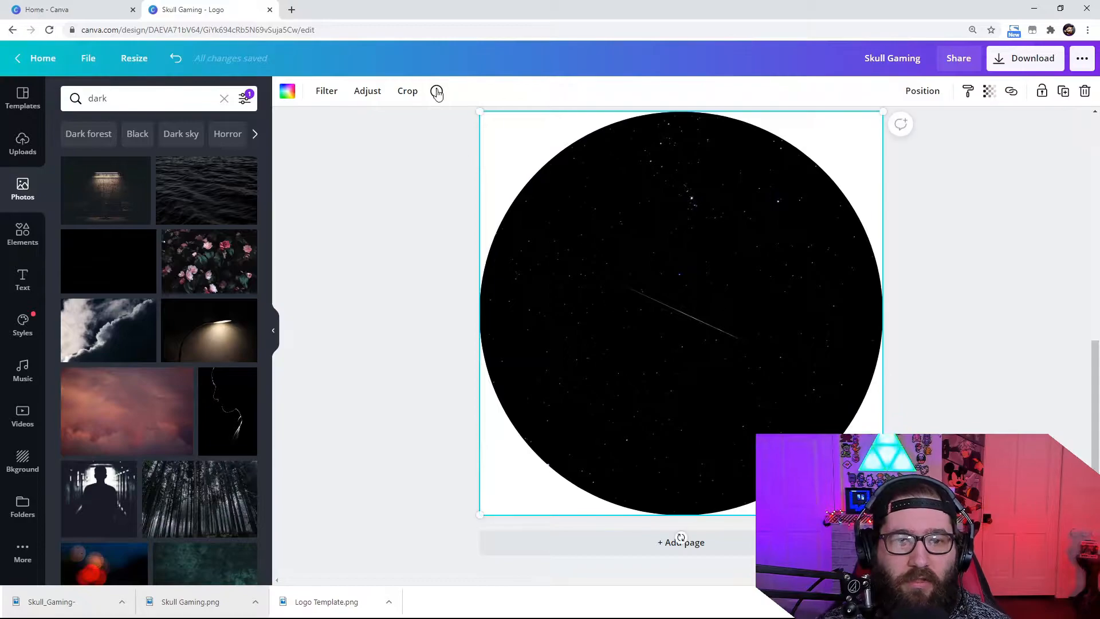
pyautogui.moveTo(915, 186)
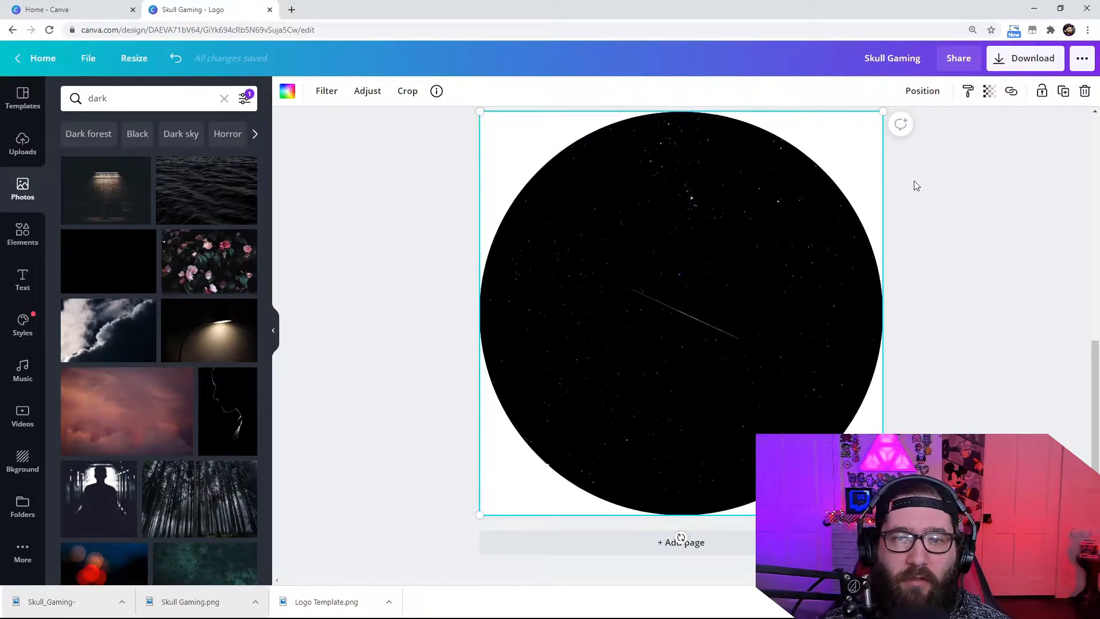
pyautogui.click(921, 90)
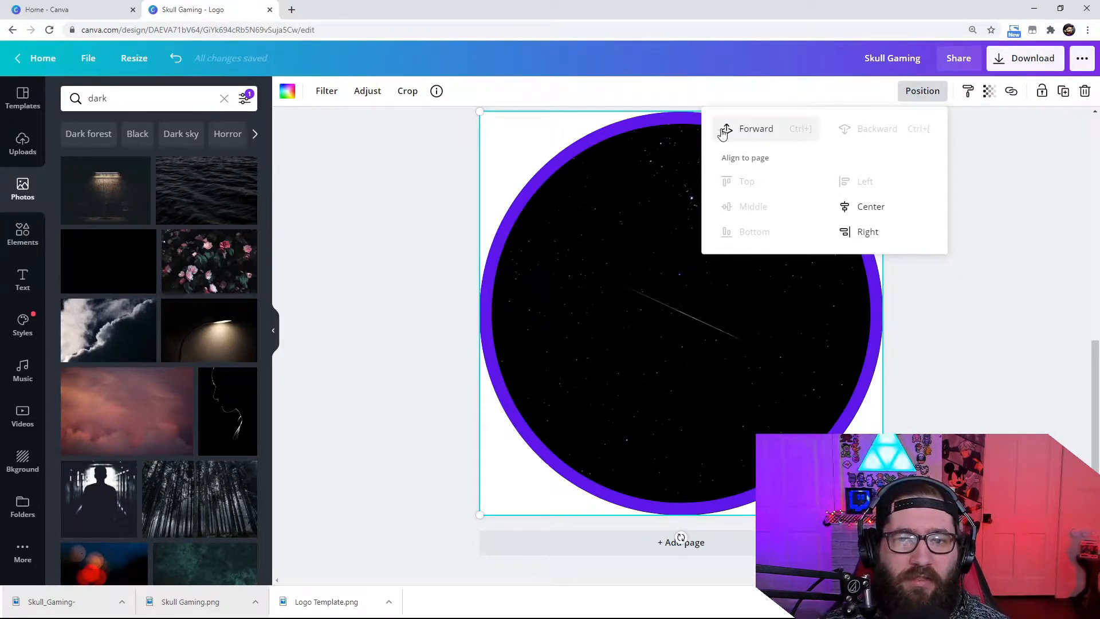
pyautogui.moveTo(1045, 344)
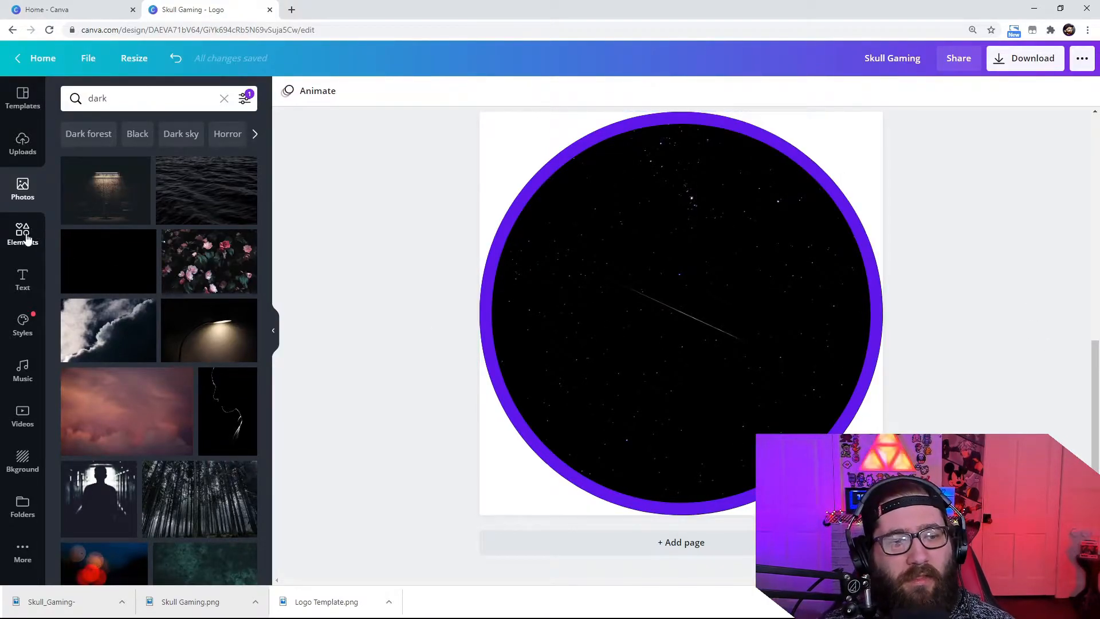
# Browse skull graphics and add the hooded skull with crossed swords over the starry circle
pyautogui.write('circle')
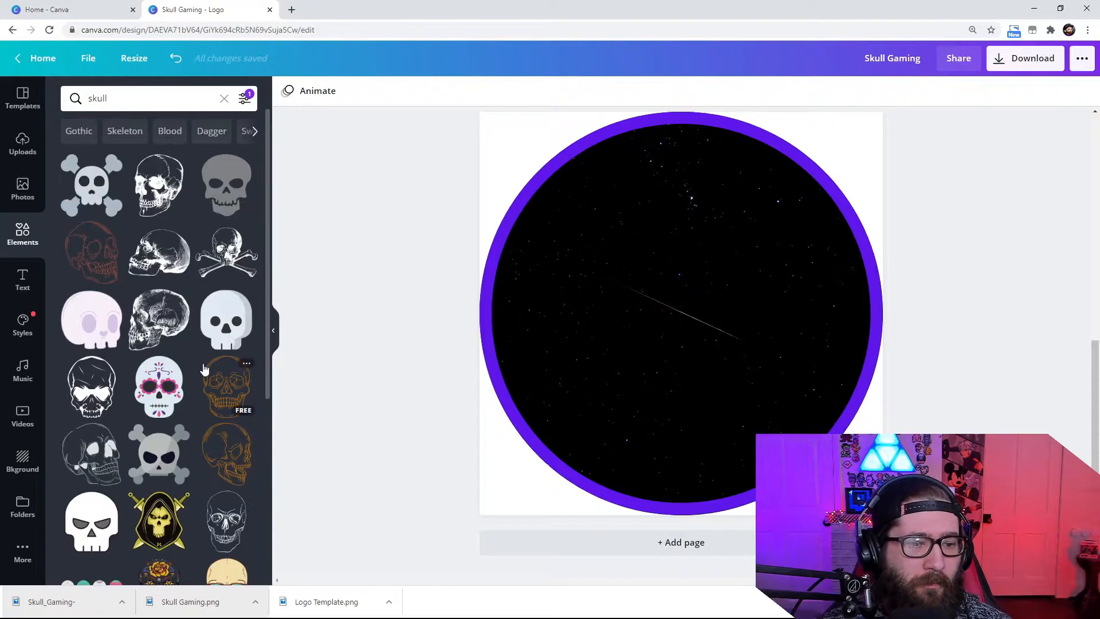
pyautogui.scroll(-3)
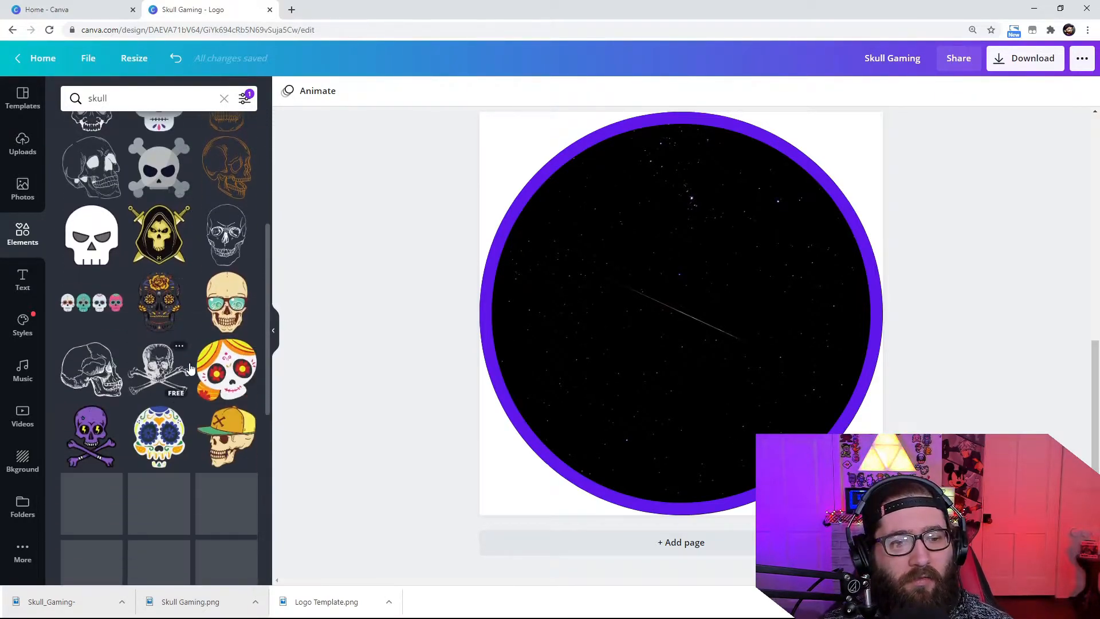
pyautogui.scroll(-3)
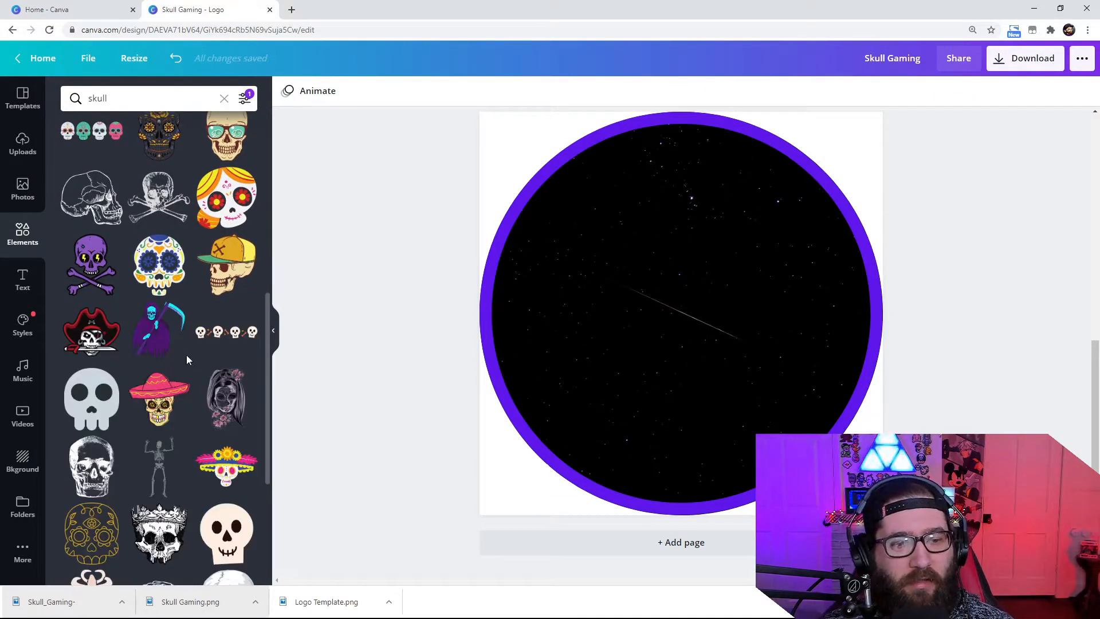
pyautogui.scroll(3)
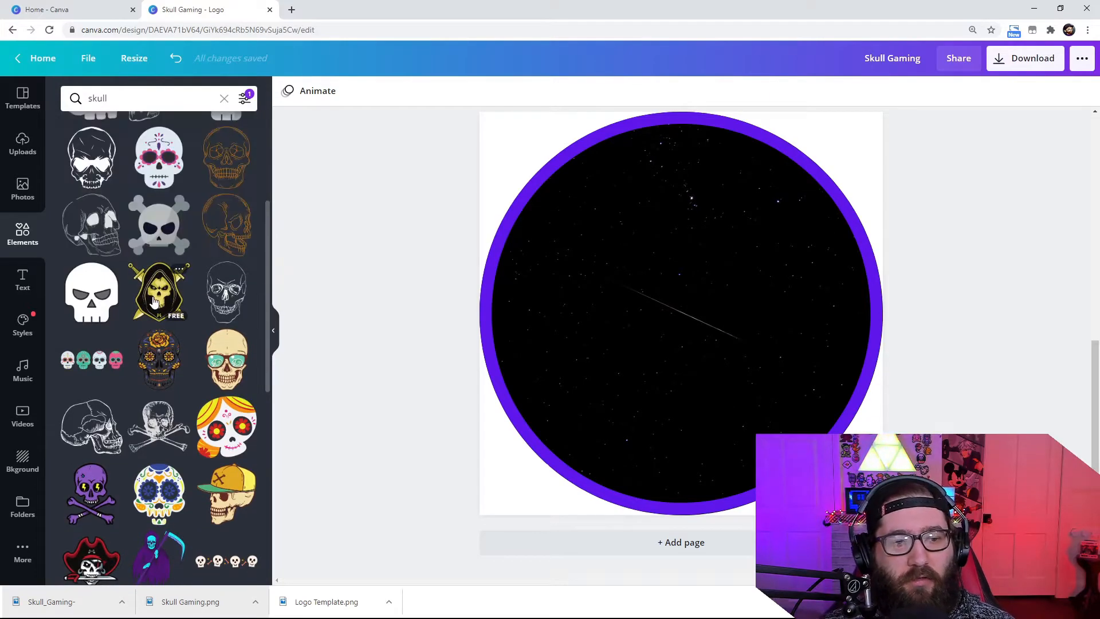
pyautogui.click(159, 292)
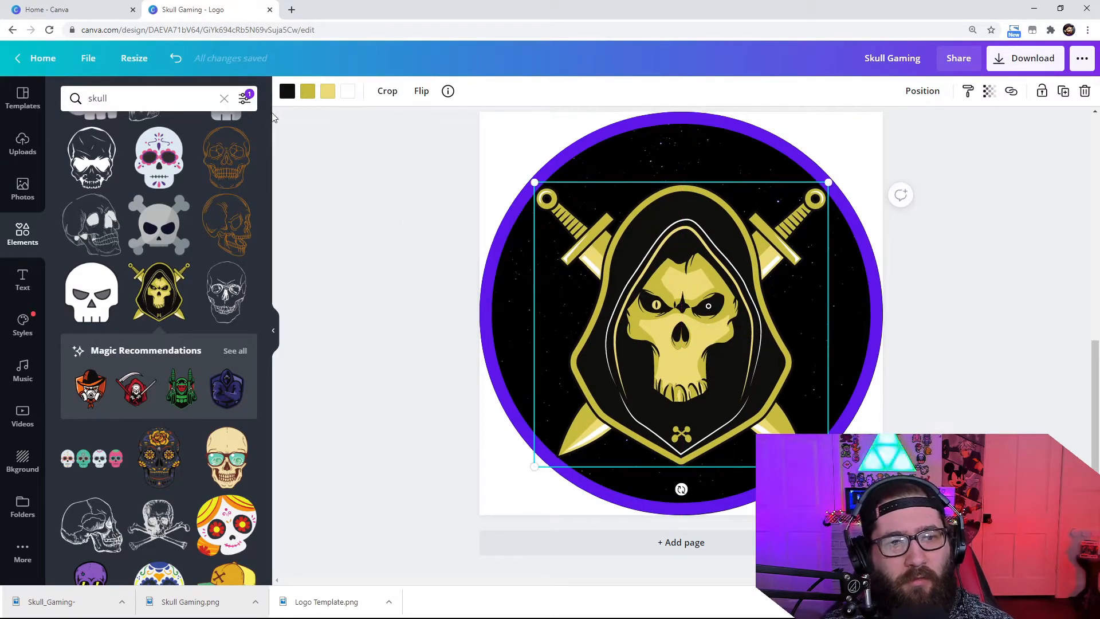
# Recolour the skull's yellow parts Violet and its white outline light turquoise
pyautogui.click(307, 91)
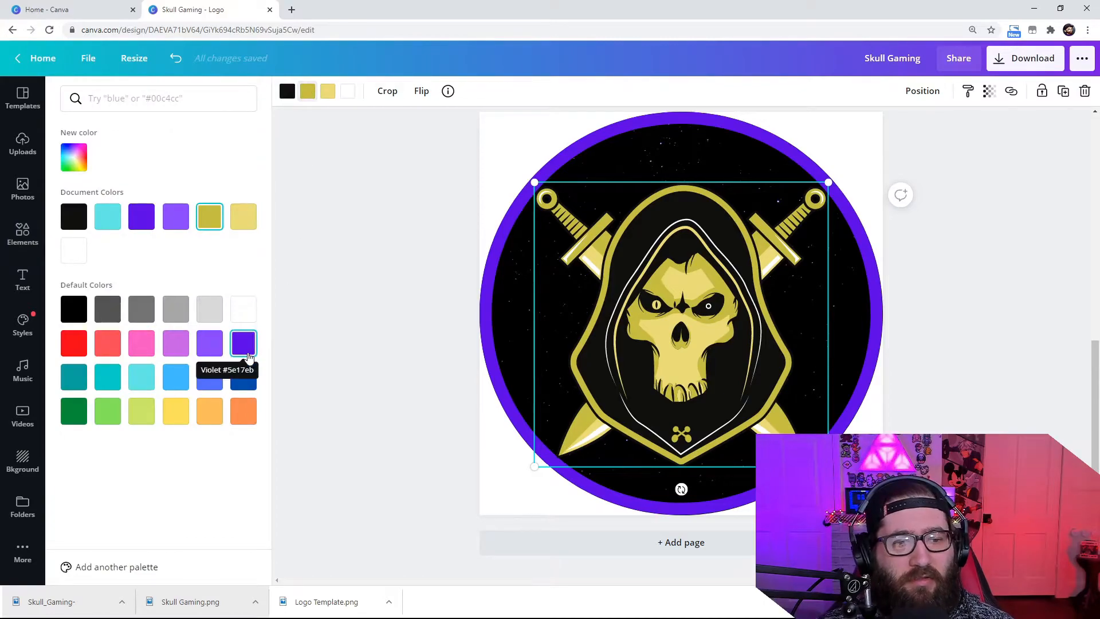
pyautogui.click(209, 343)
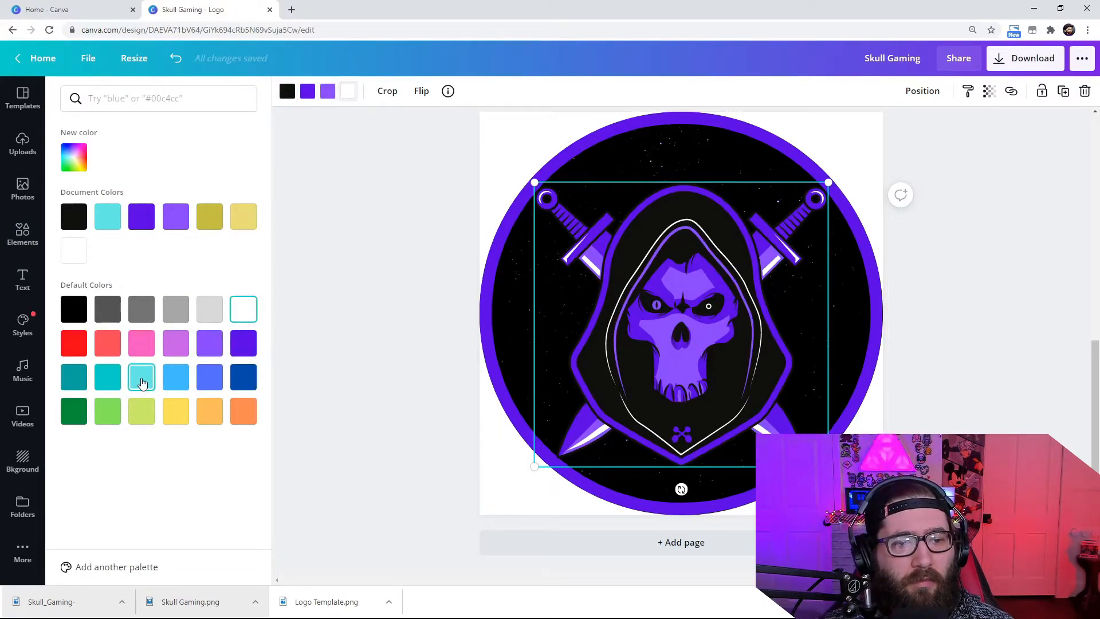
pyautogui.click(141, 377)
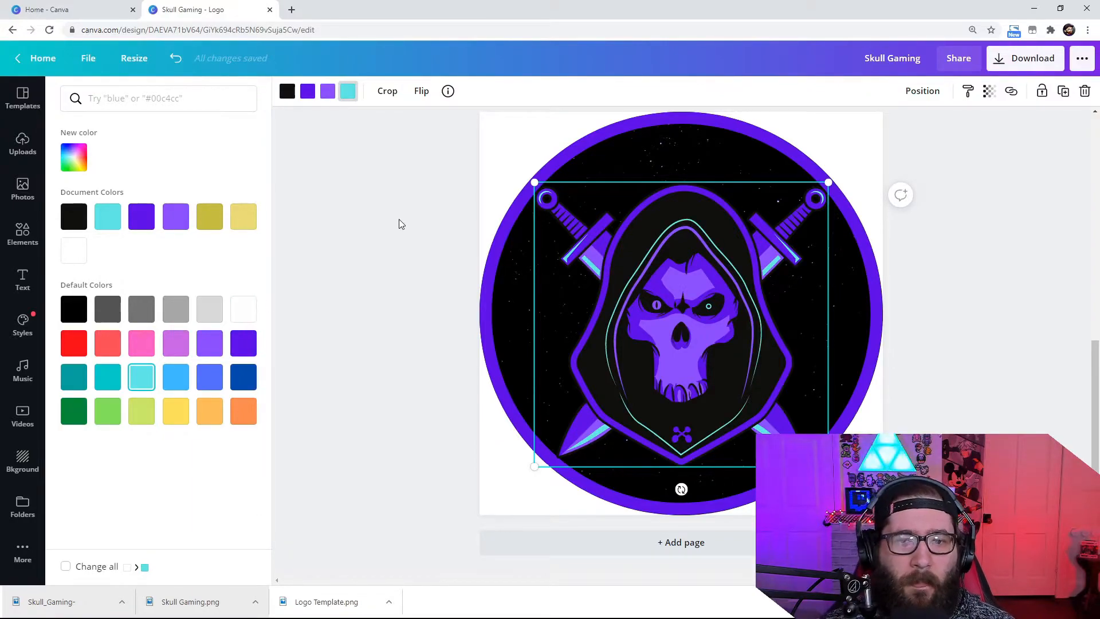
pyautogui.moveTo(416, 194)
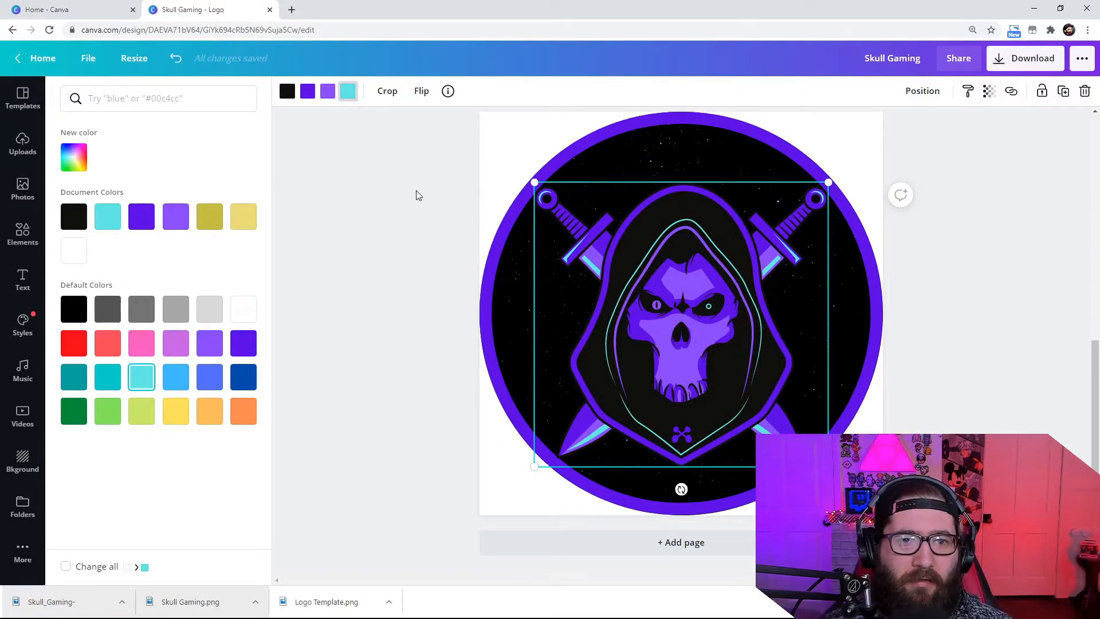
pyautogui.write('skull')
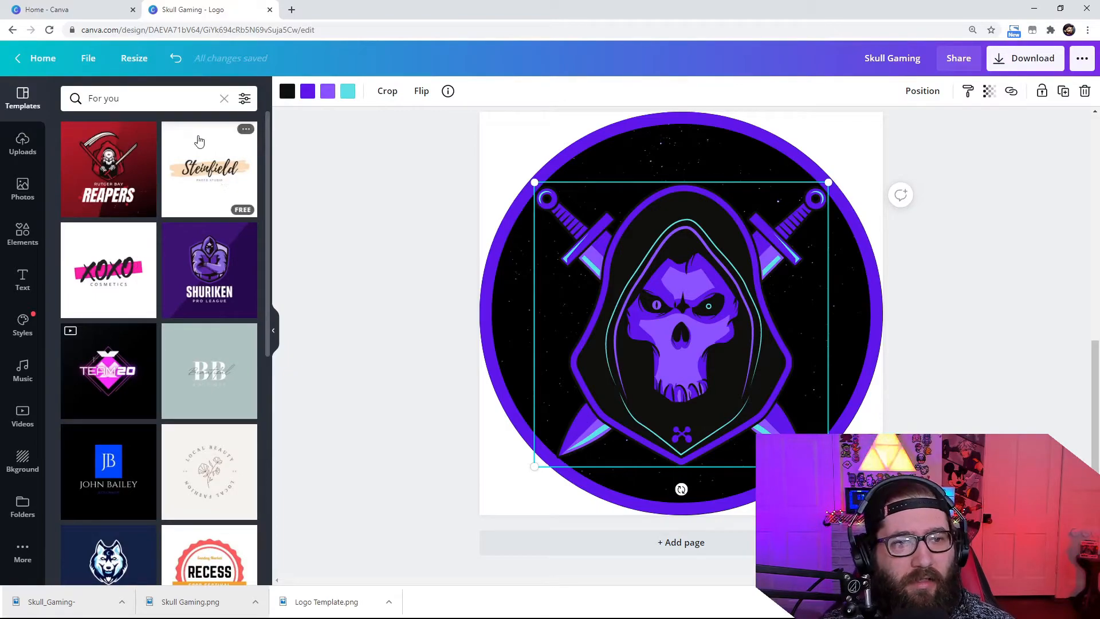
# Browse the Templates panel, then bring up the Download options for the logo
pyautogui.click(224, 98)
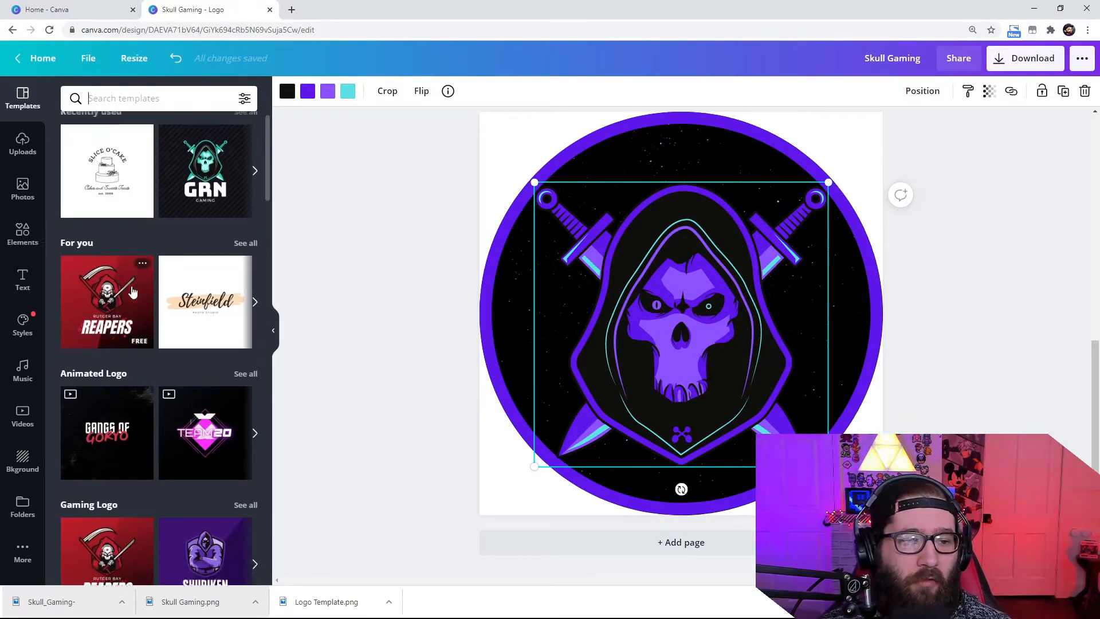
pyautogui.scroll(-3)
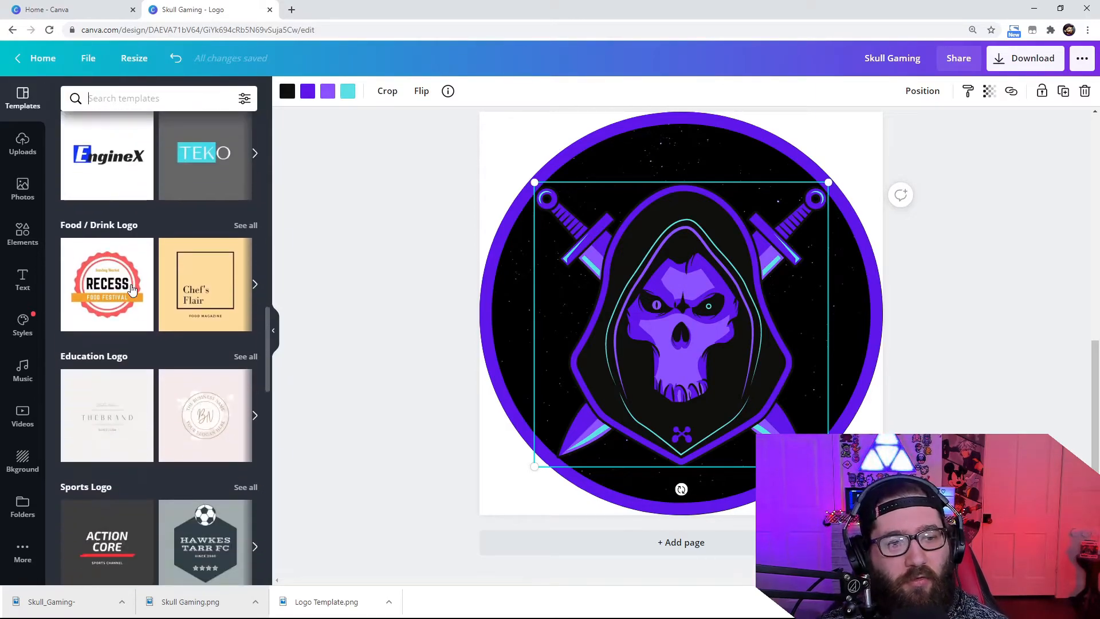
pyautogui.scroll(-3)
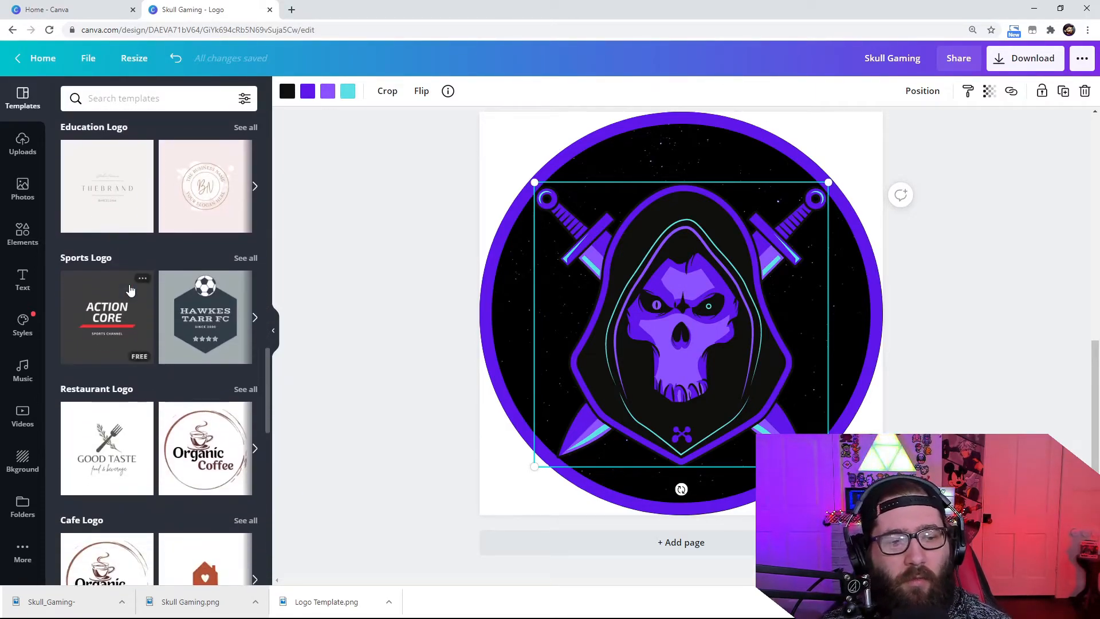
pyautogui.scroll(-3)
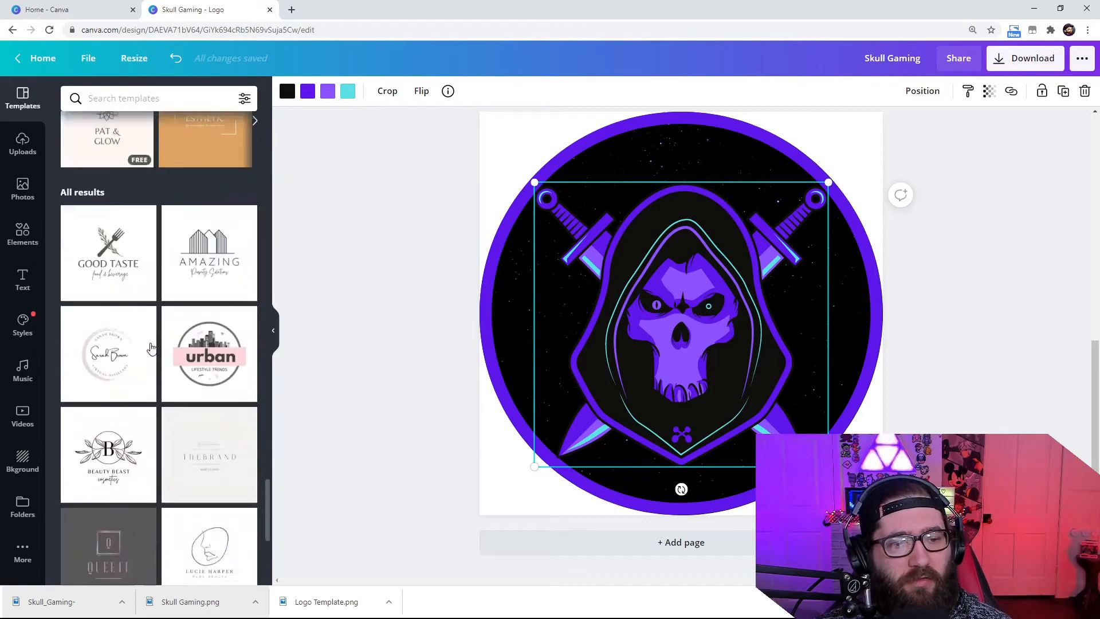
pyautogui.scroll(-3)
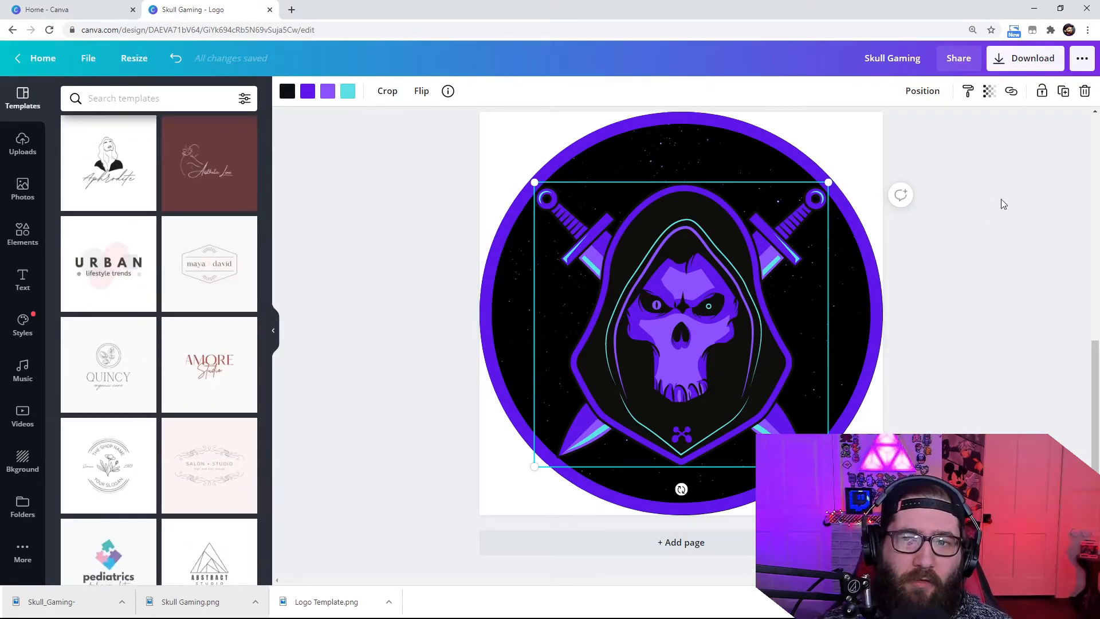
pyautogui.click(1024, 58)
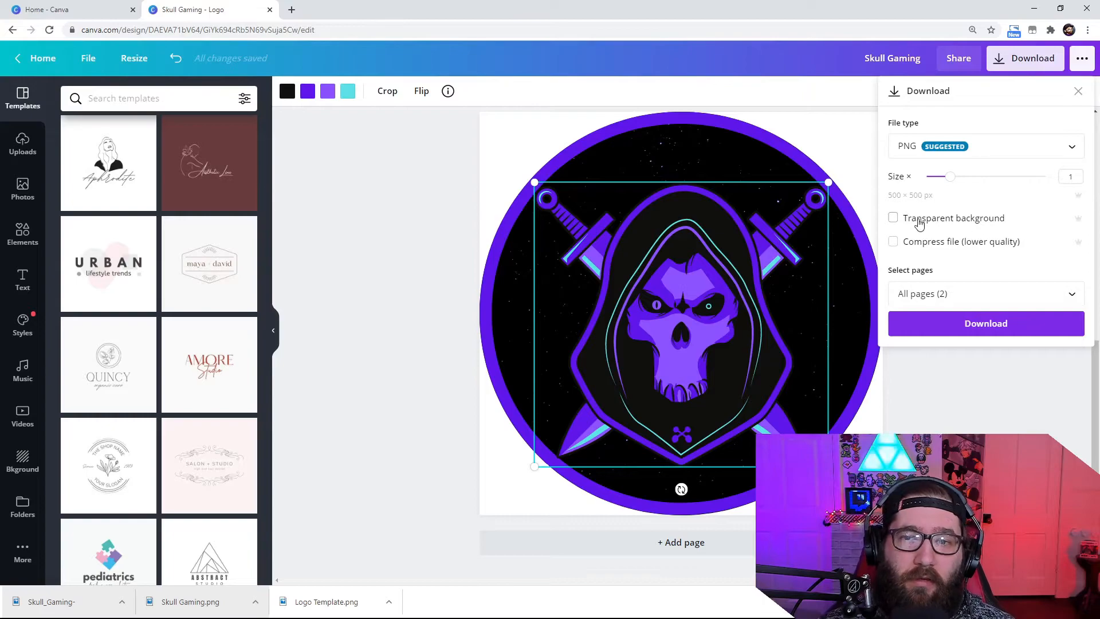
pyautogui.moveTo(926, 230)
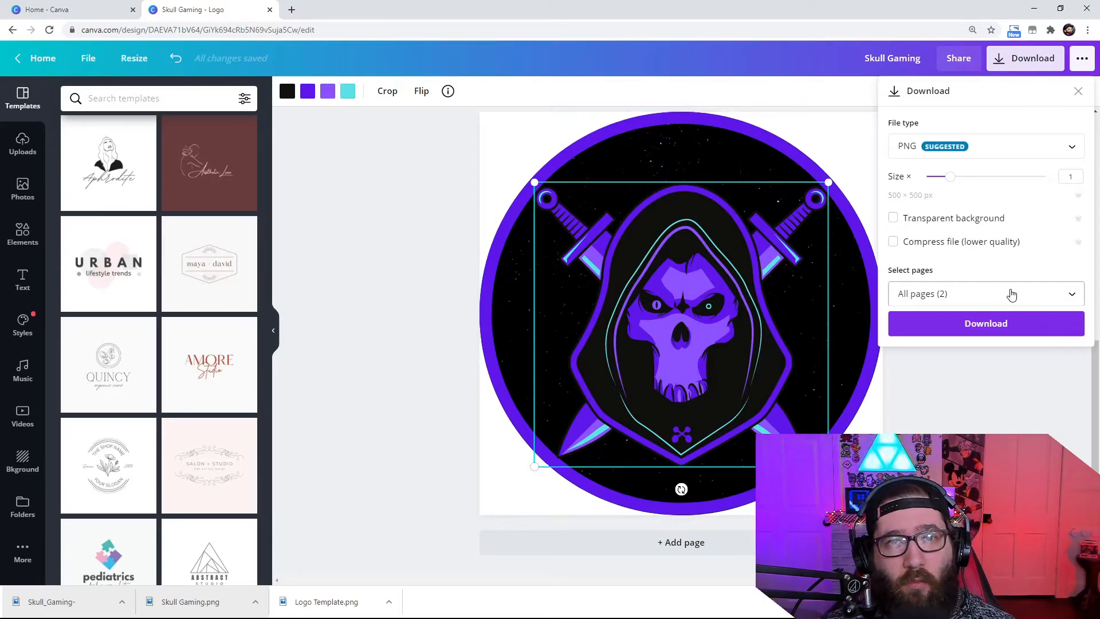
# Download only Page 2 as PNG and dismiss the business card promotion
pyautogui.click(985, 293)
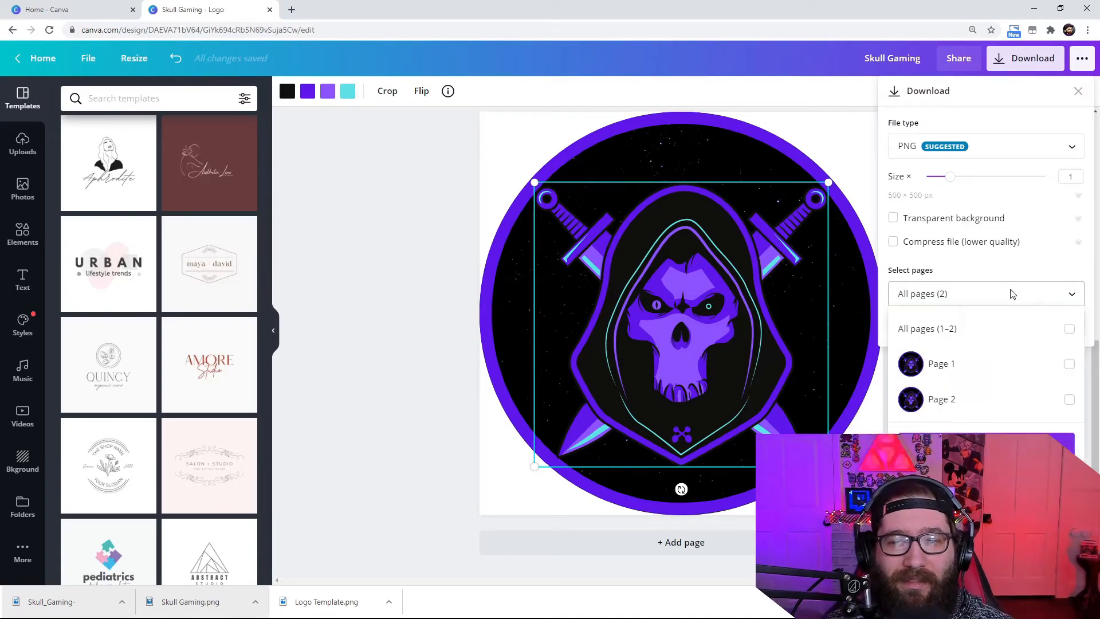
pyautogui.click(1069, 398)
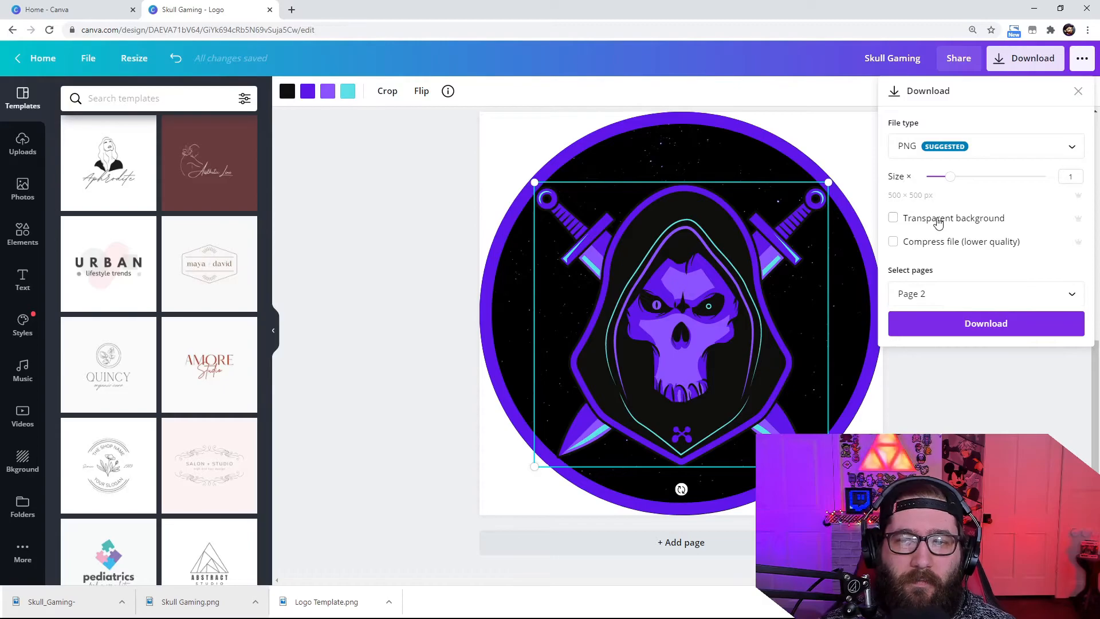
pyautogui.click(1078, 90)
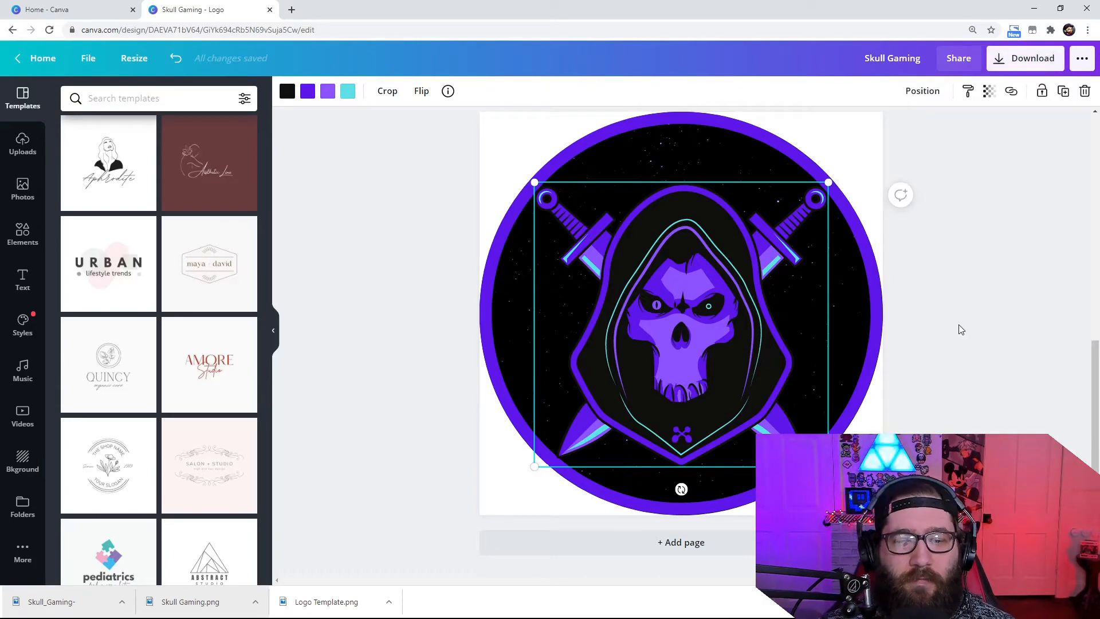
pyautogui.click(1024, 58)
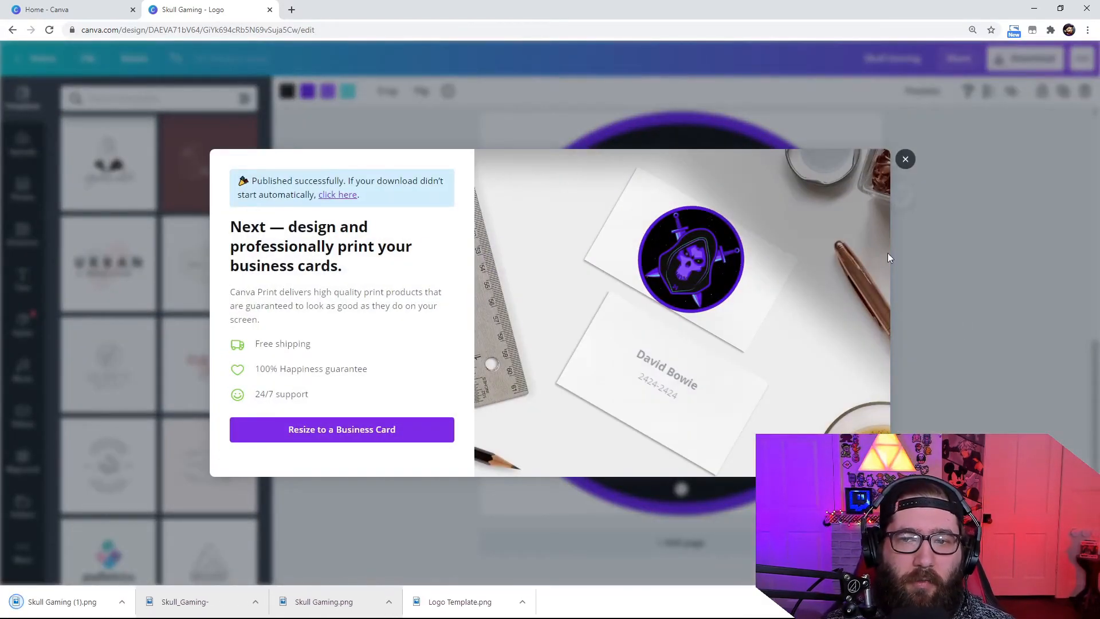
pyautogui.click(905, 159)
pyautogui.write('remove.b')
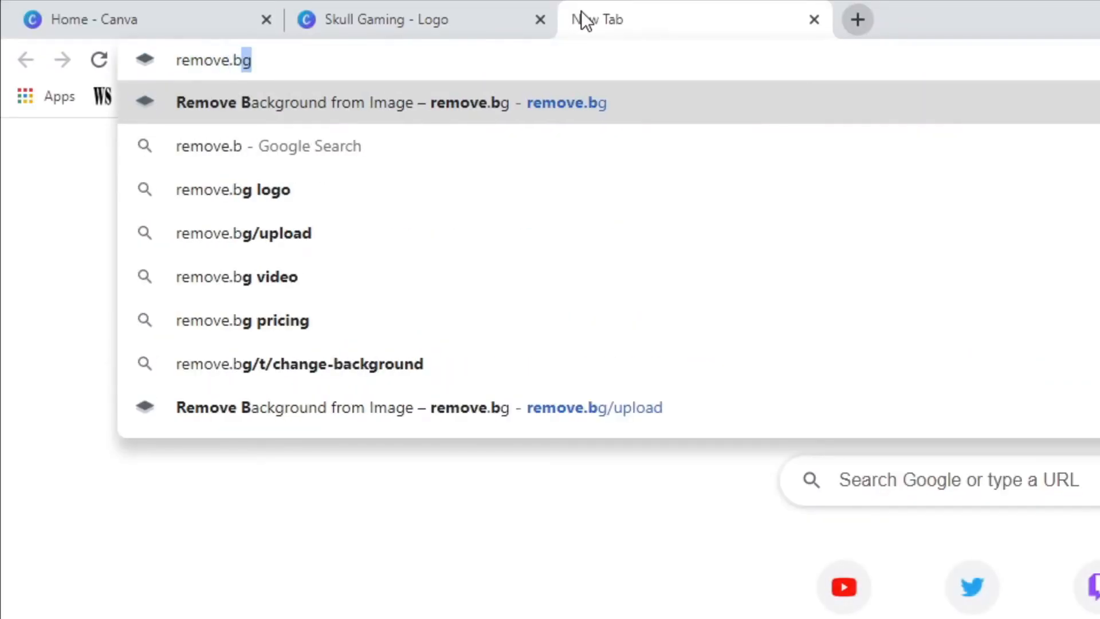
# Go to remove.bg and upload the Skull Gaming PNG for background removal
pyautogui.click(344, 102)
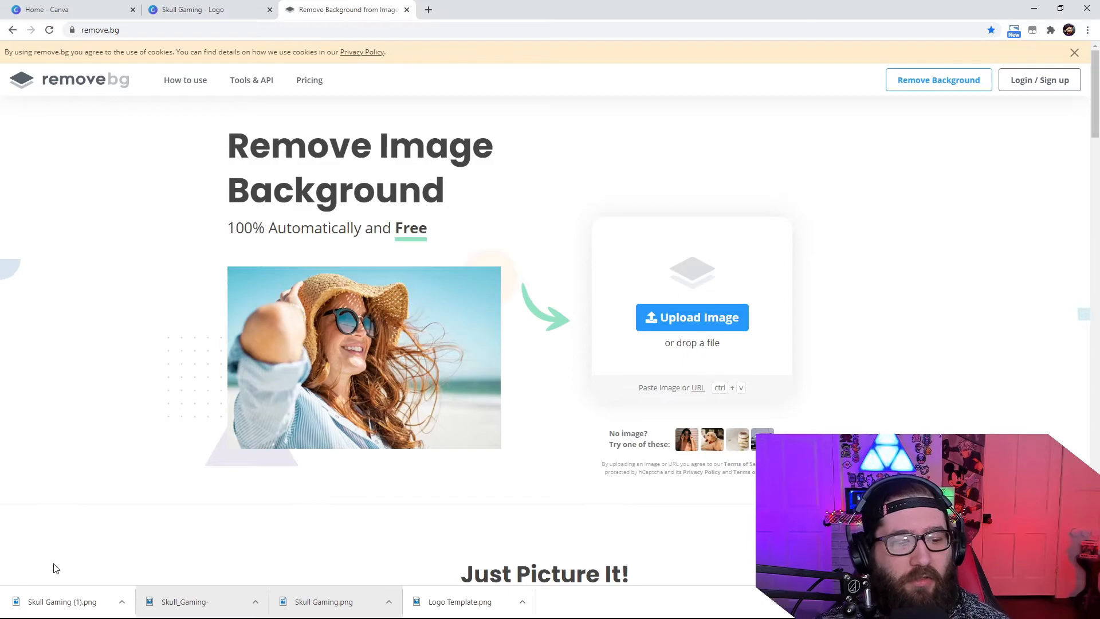
pyautogui.click(691, 318)
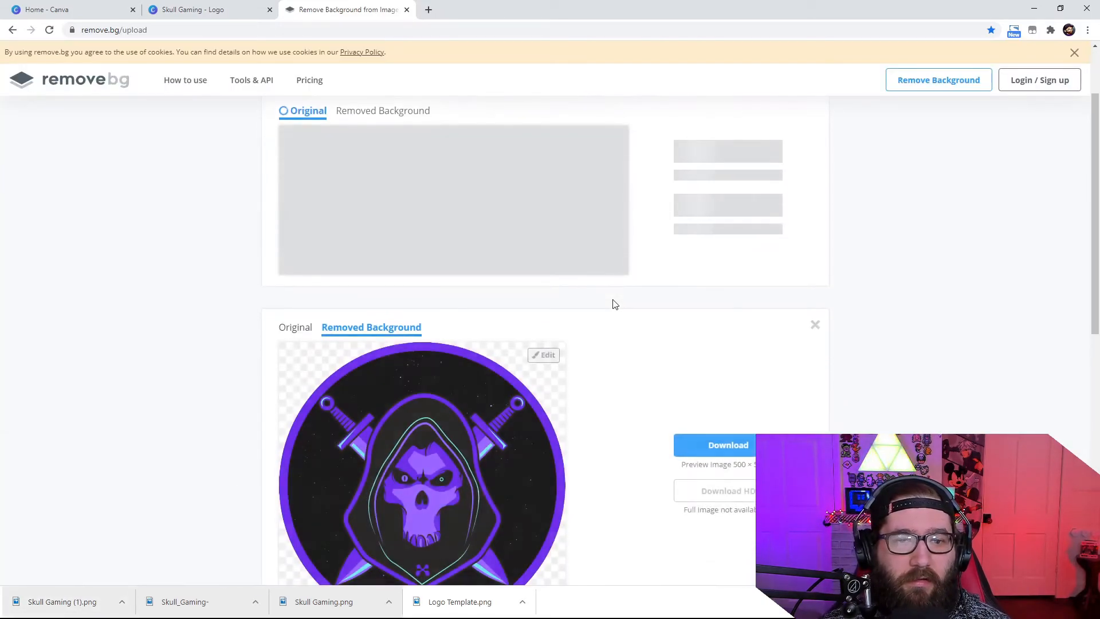
pyautogui.scroll(3)
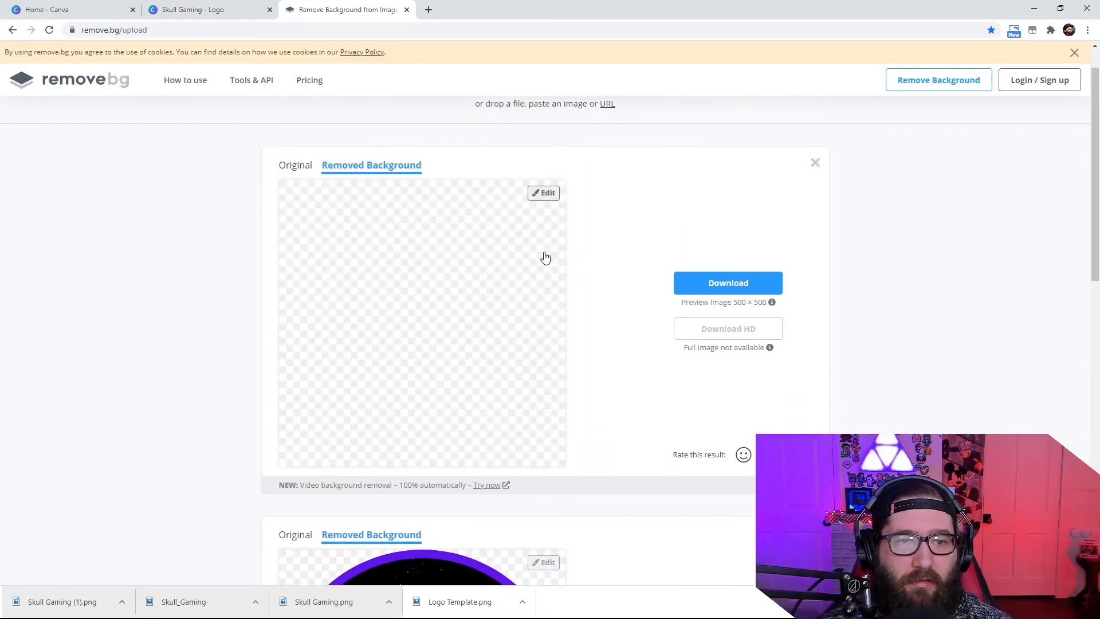